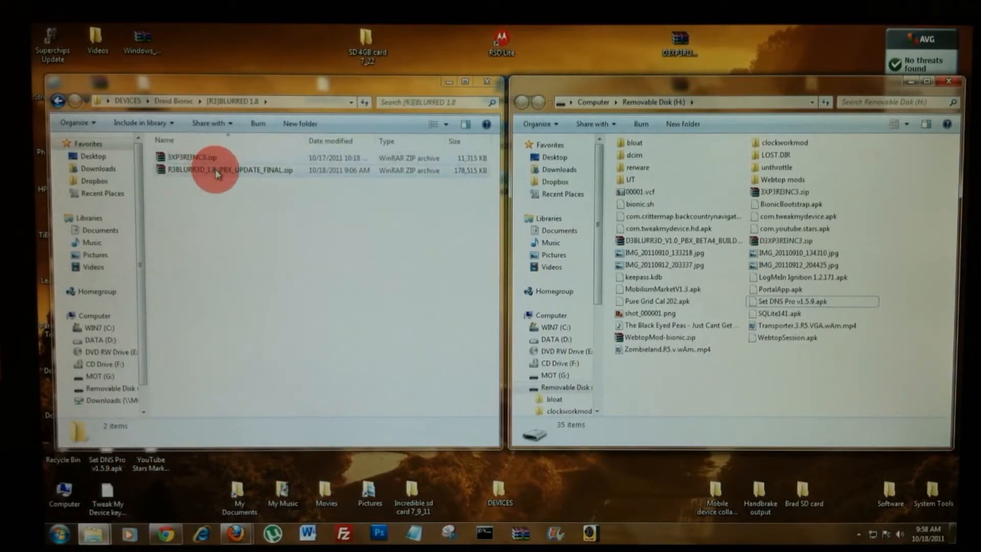
- Copy R3BLURR3D_1.8_PBX_UPDATE_FINAL.zip to Removable Disk (H:), eject H:, and launch Bionic Bootstrapper on the phone
left_click(230, 171)
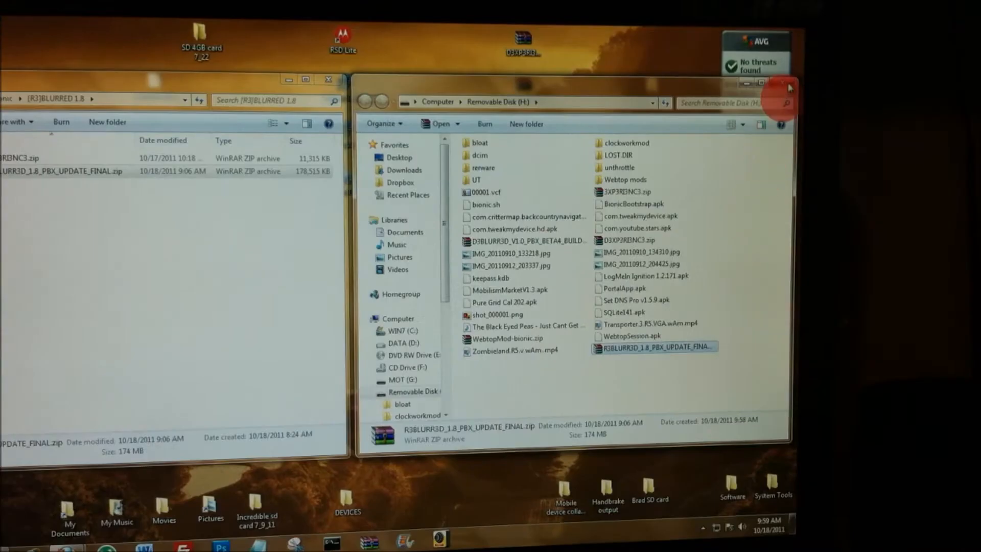
left_click(782, 87)
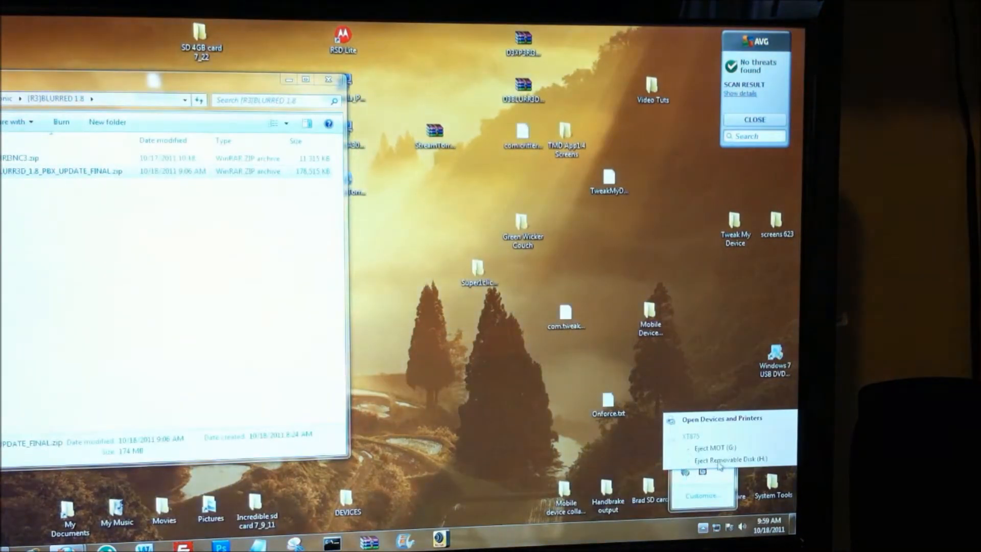
left_click(724, 459)
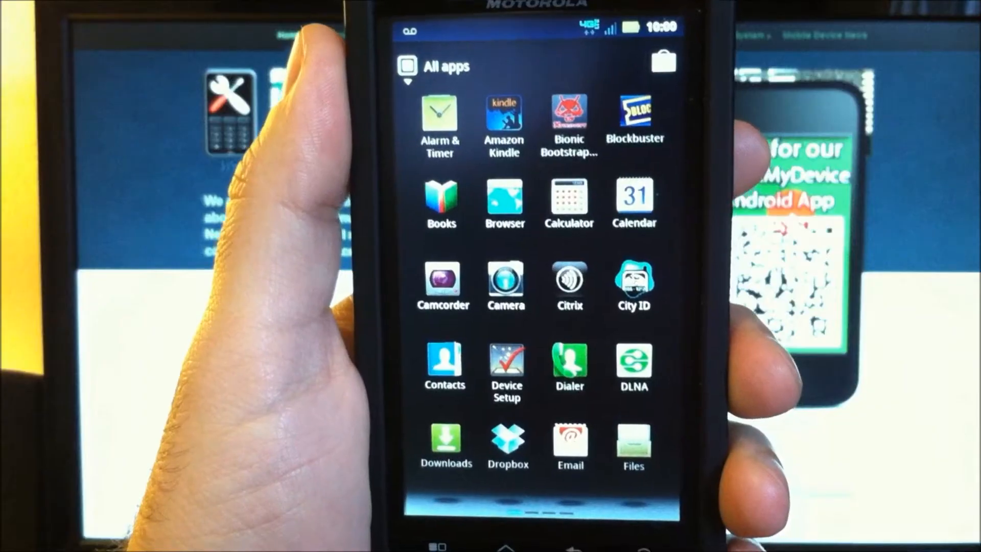
left_click(568, 116)
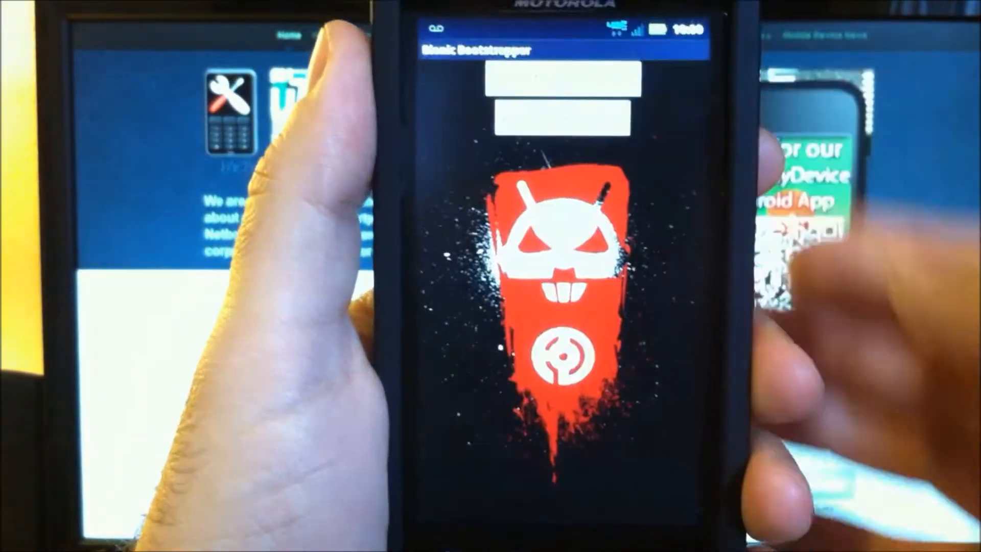